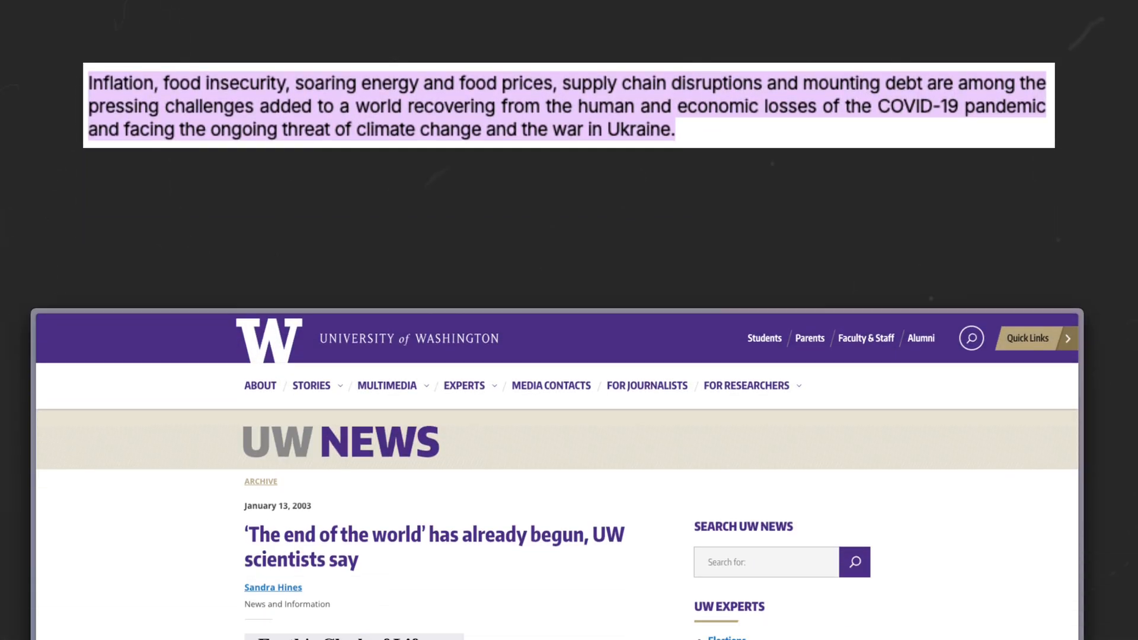
- Scroll the PinnedHeaderSliver and SliverResizingHeader sample lists to watch the headers react
{"action": "scroll", "scroll_direction": "down", "scroll_amount": 3}
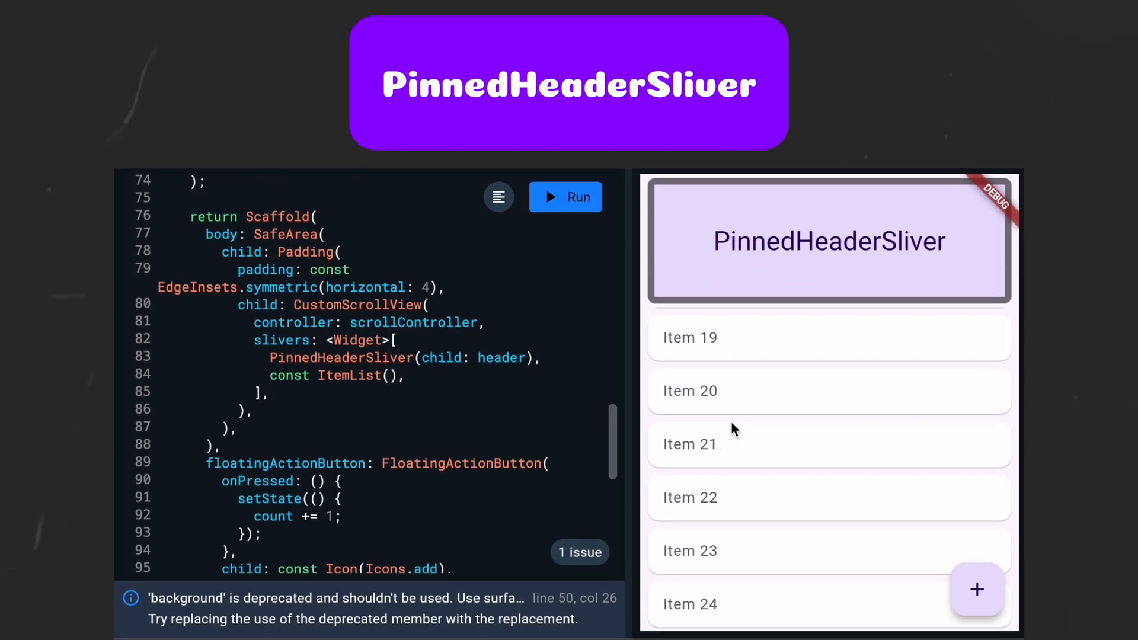
{"action": "scroll", "scroll_direction": "up", "scroll_amount": 3}
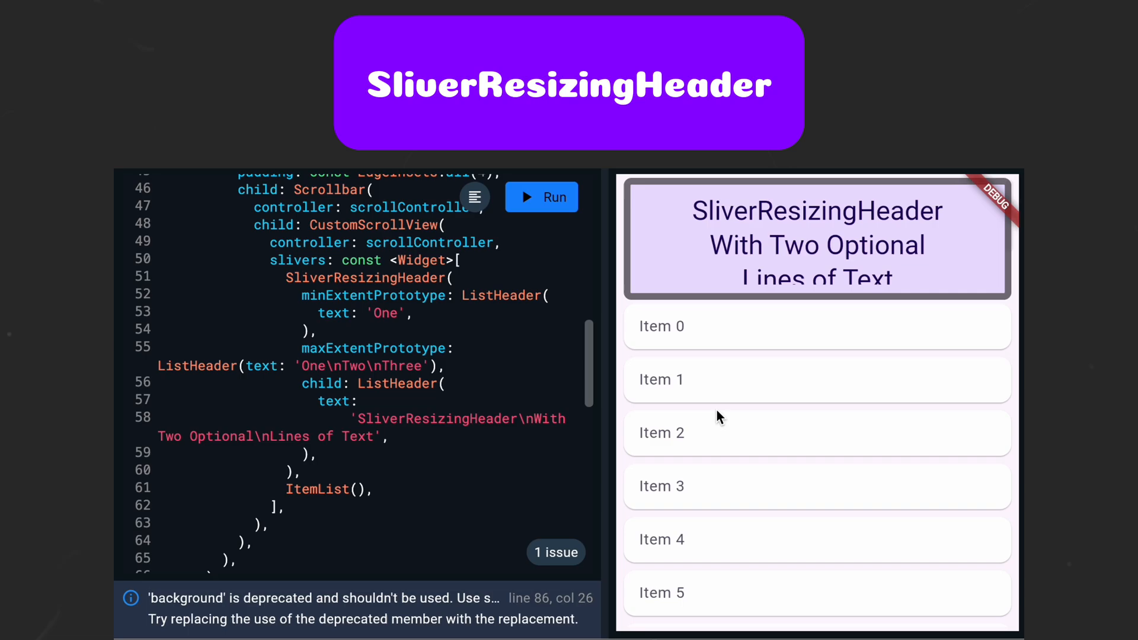
{"action": "scroll", "scroll_direction": "down", "scroll_amount": 3}
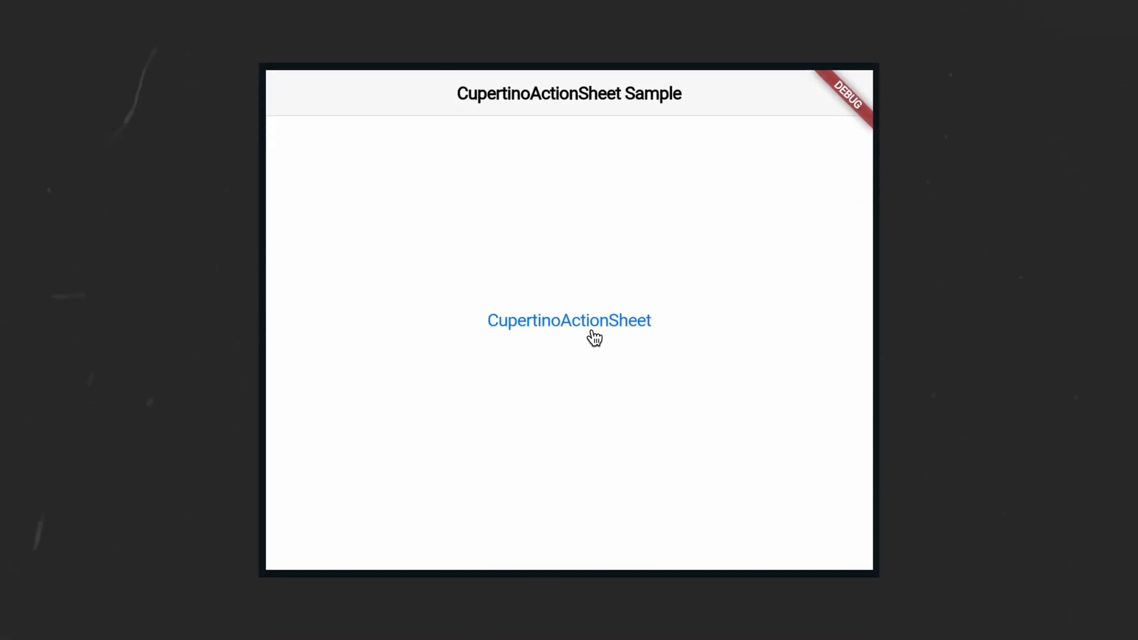
- Show the CupertinoActionSheet's Default, plain and Destructive actions, then try the Enabled CupertinoButton
{"action": "left_click", "coordinate": [569, 320]}
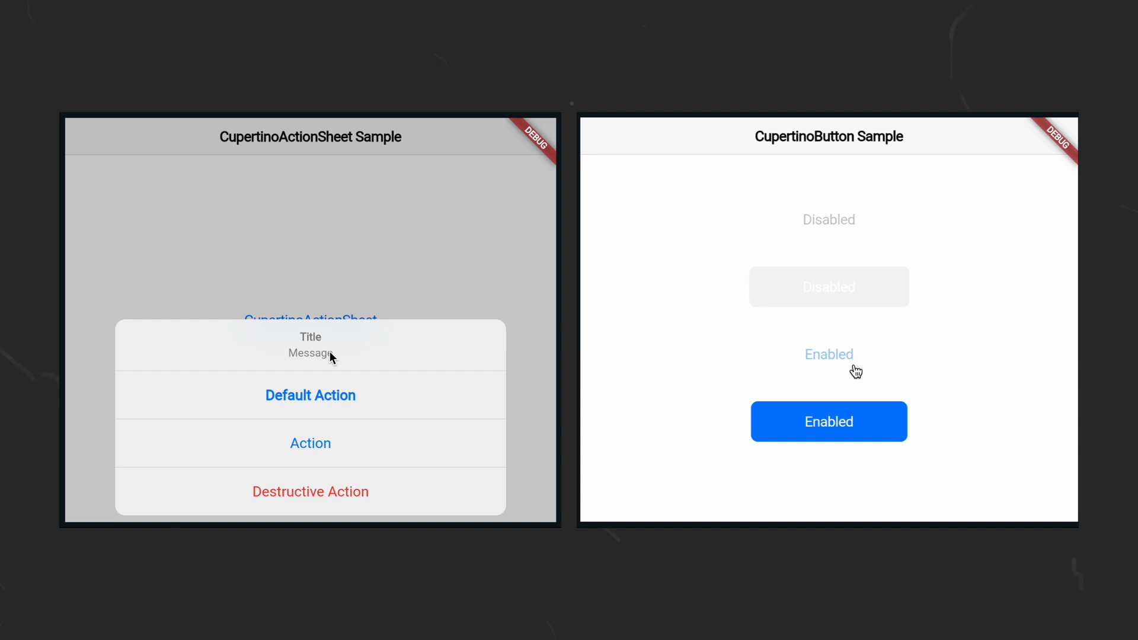
{"action": "left_click", "coordinate": [828, 422]}
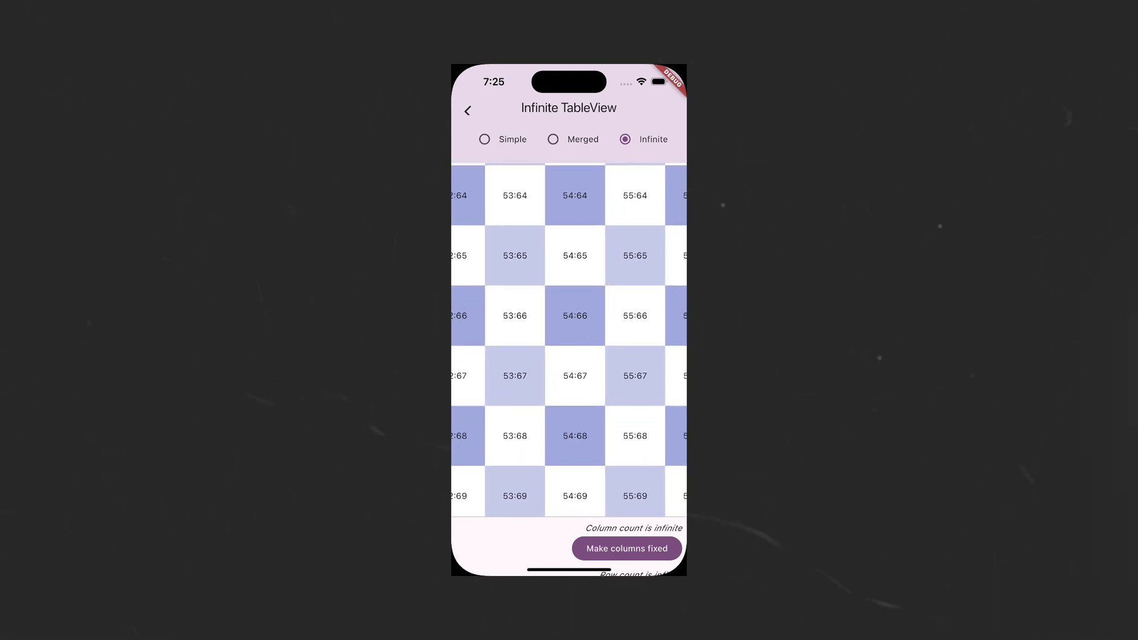
- Switch the TableView example to Simple and scroll its tiles horizontally and vertically
{"action": "left_click", "coordinate": [485, 139]}
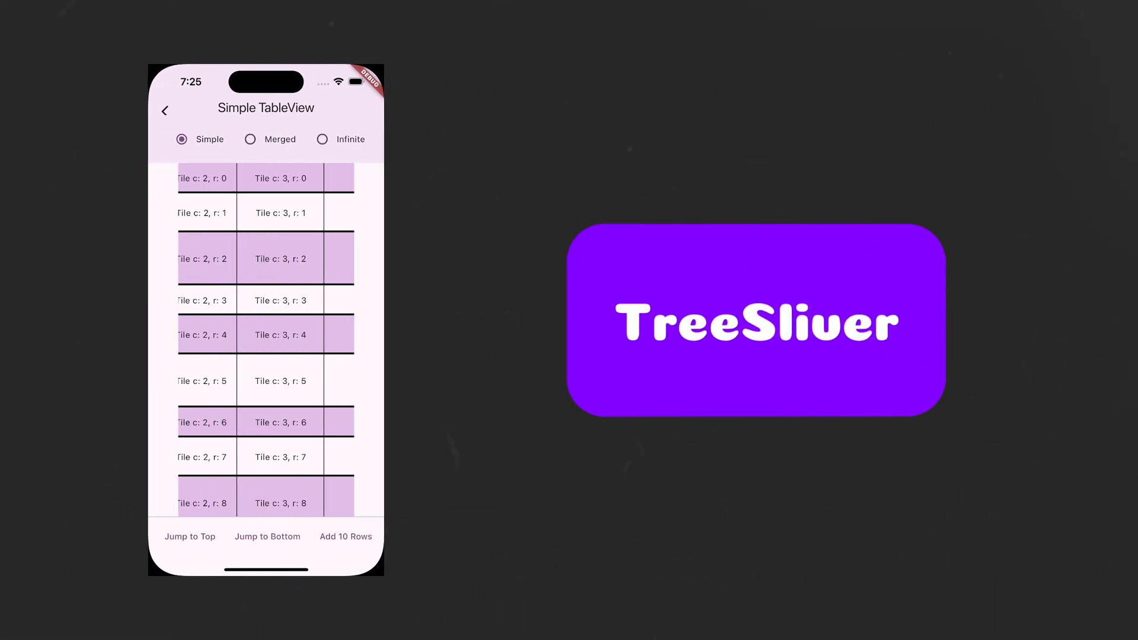
{"action": "scroll", "scroll_direction": "down", "scroll_amount": 3}
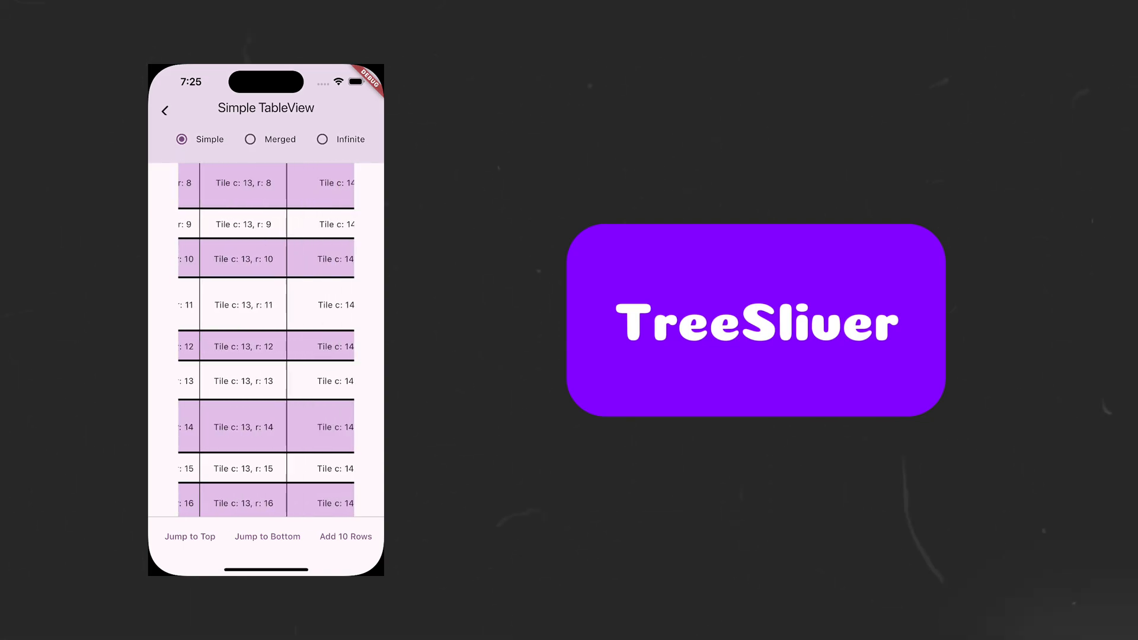
{"action": "scroll", "scroll_direction": "up", "scroll_amount": 3}
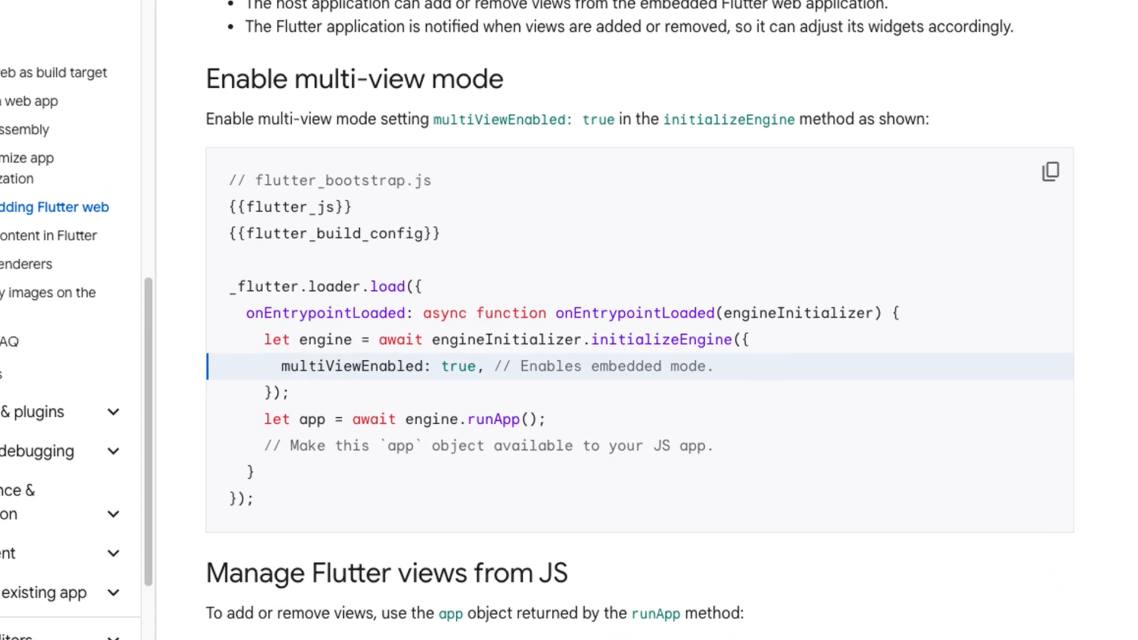
- Scroll the Flutter web embedding page to the multiViewEnabled: true code example
{"action": "scroll", "scroll_direction": "down", "scroll_amount": 3}
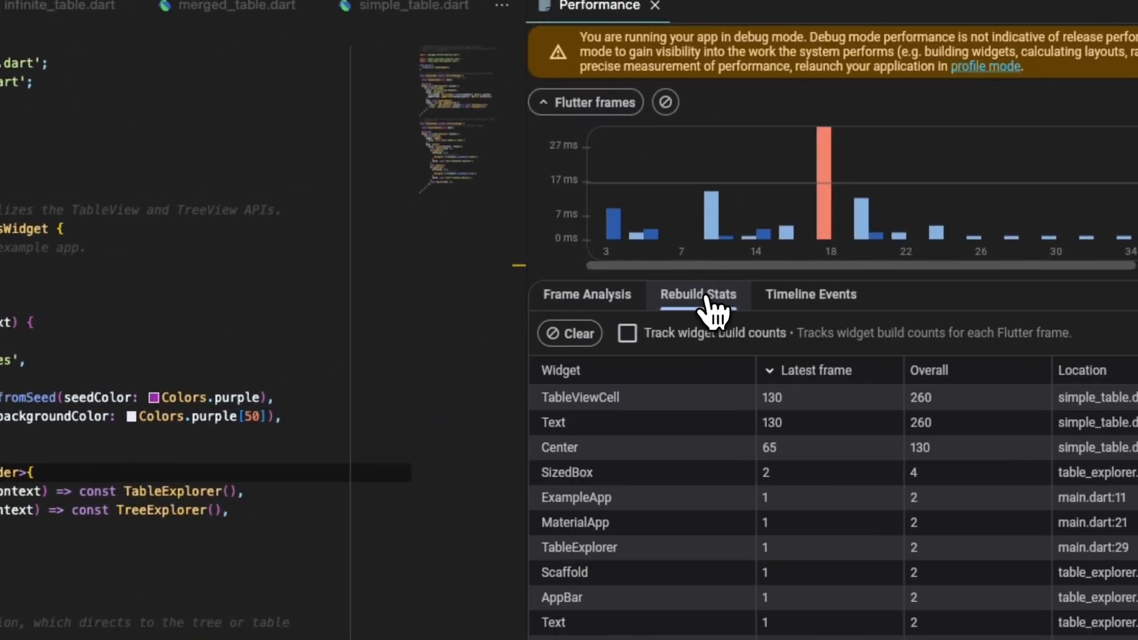
- Enable Track widget build counts, listing TableViewCell and Text rebuilt 130 times
{"action": "left_click", "coordinate": [626, 332]}
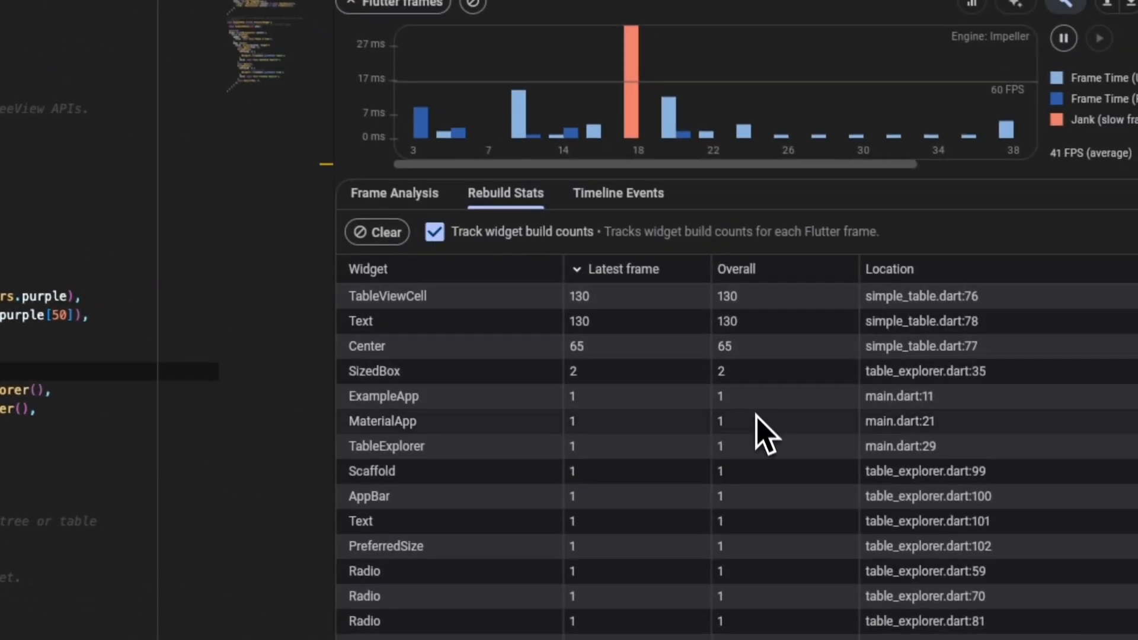